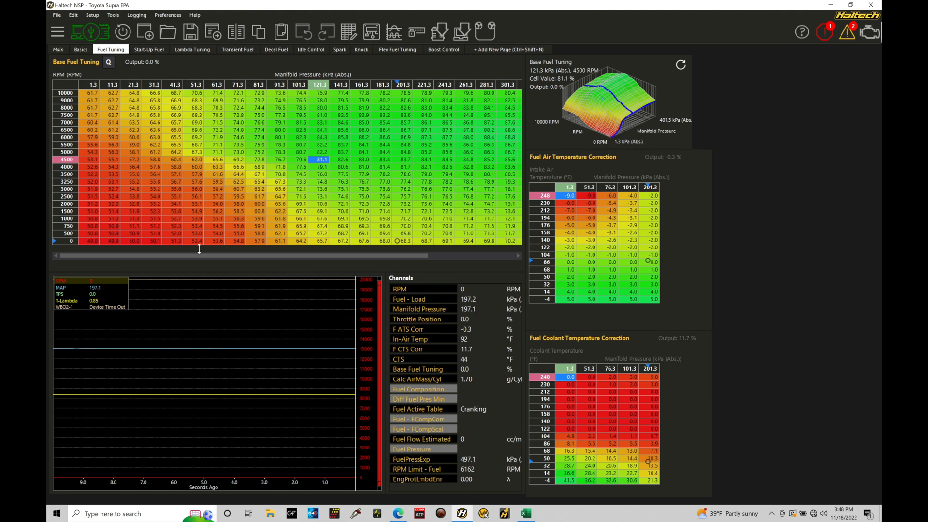
mouse_move(189, 174)
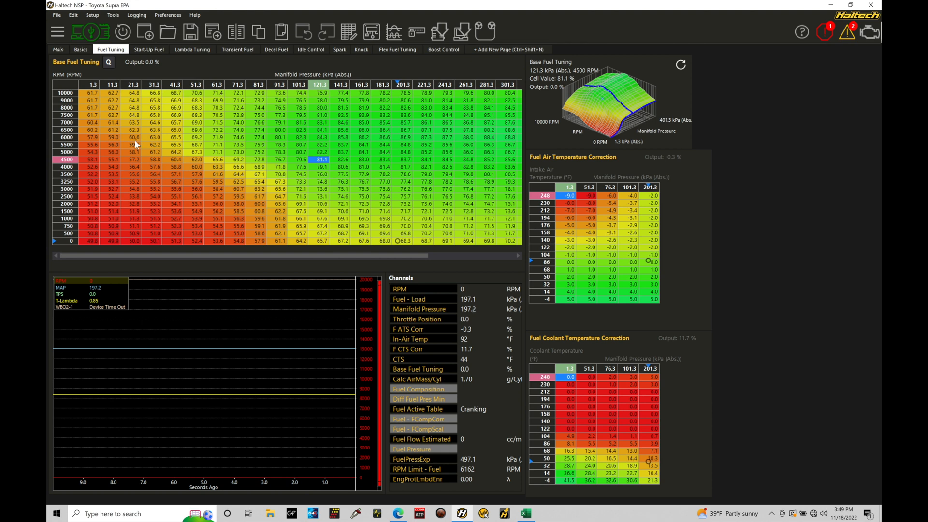
- Read base fuel values at 81.3 kPa/4000 RPM, 141.3 kPa/3250 RPM and 121.3 kPa/5500 RPM, then switch to Spark
left_click(154, 203)
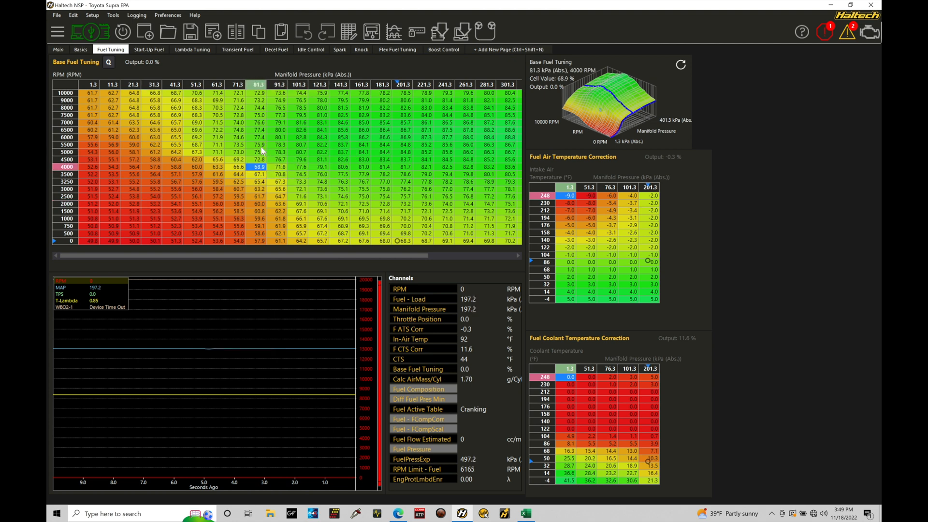
left_click(341, 181)
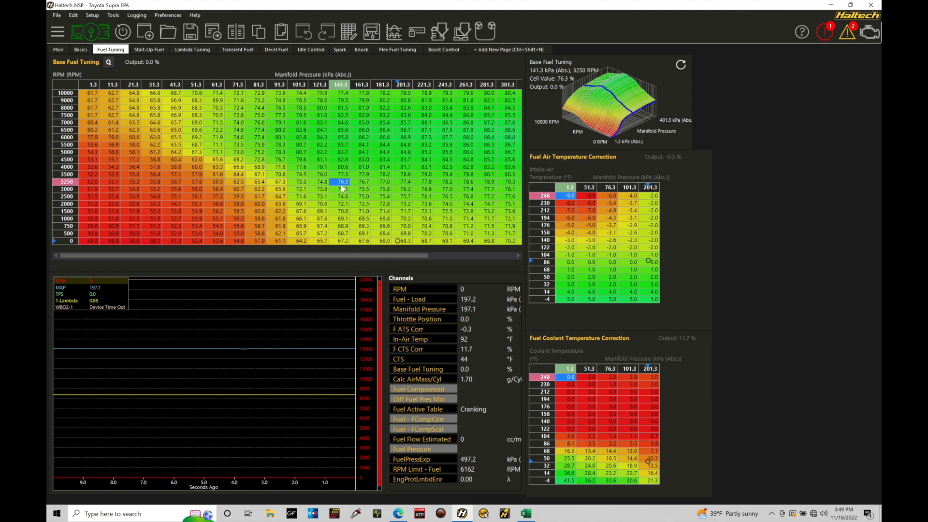
left_click(320, 144)
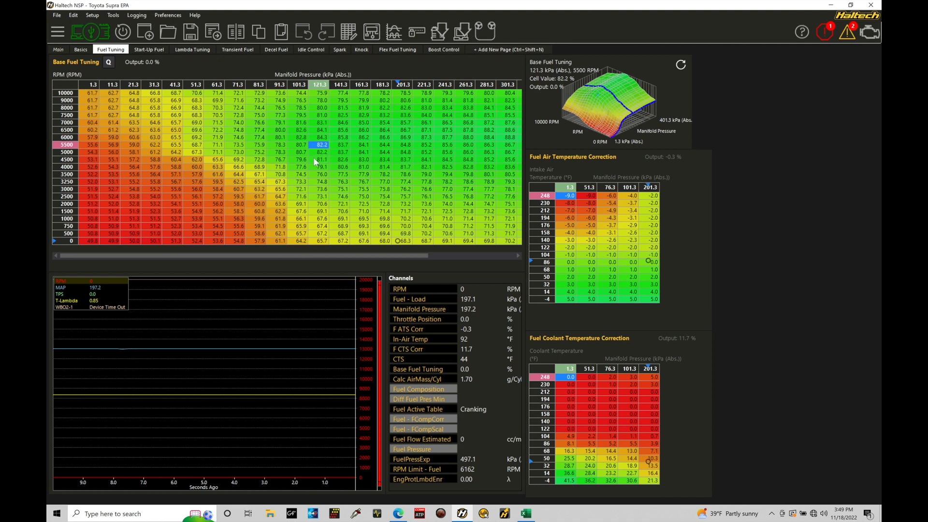
left_click(302, 160)
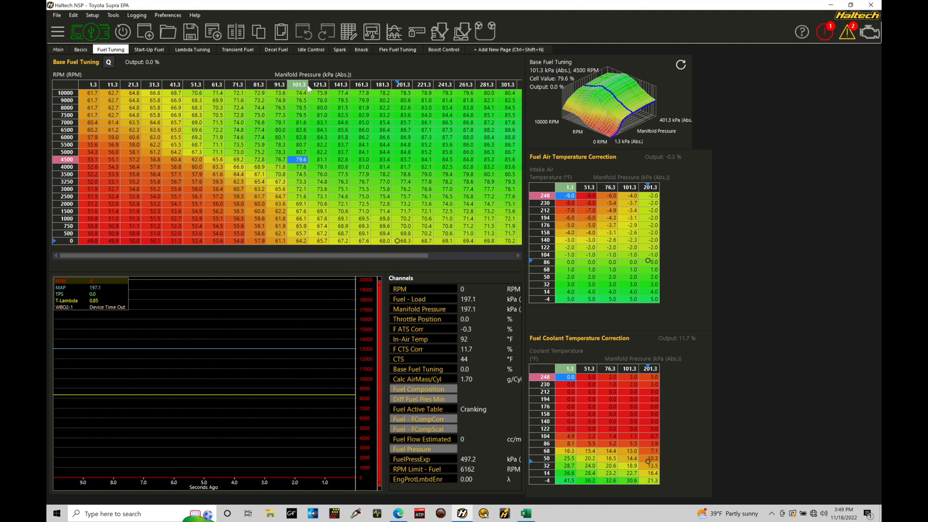
left_click(339, 49)
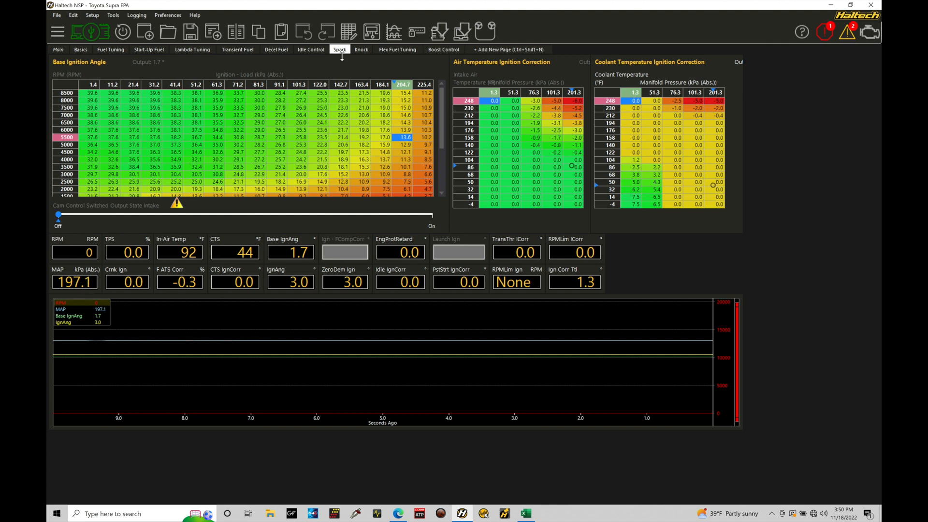
mouse_move(199, 144)
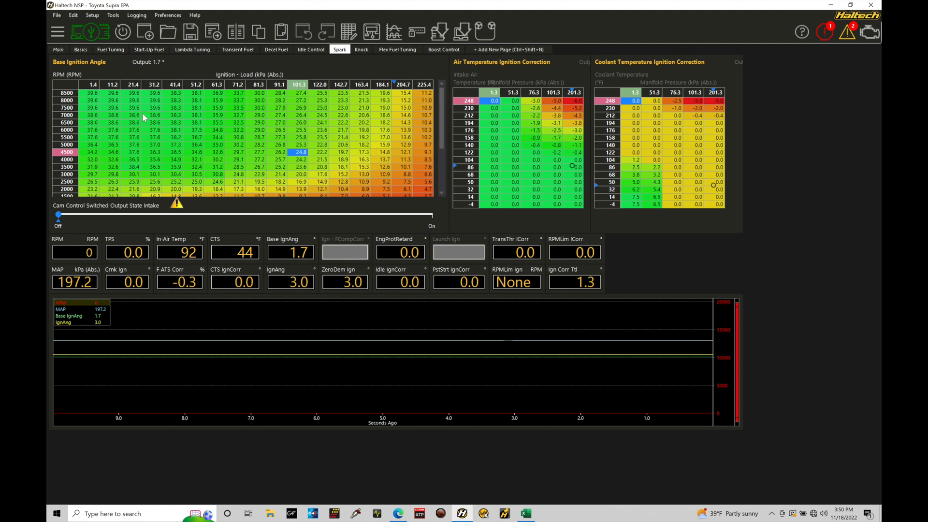
- Return to the Fuel Tuning page showing 79.6% at 101.3 kPa and 4500 RPM
left_click(110, 49)
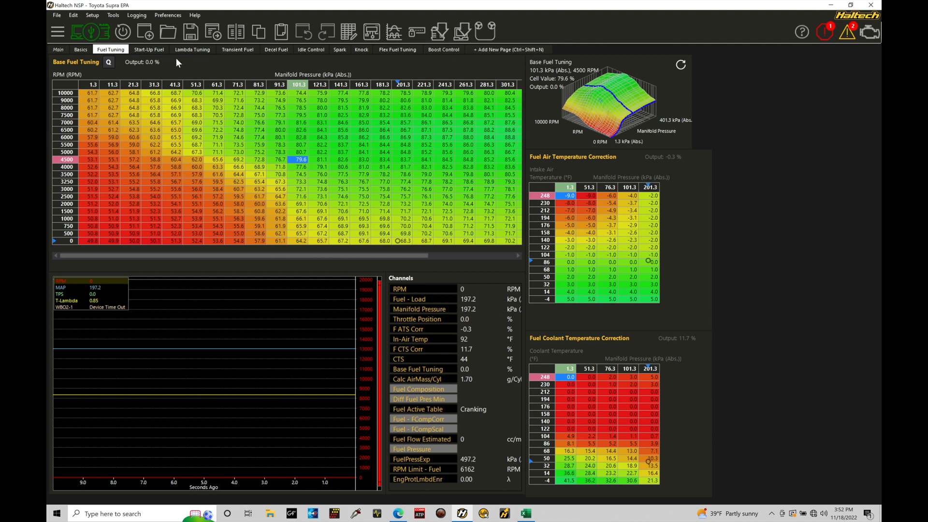
- View Units Options under Preferences, confirming pressure is in Absolute kPa
left_click(167, 15)
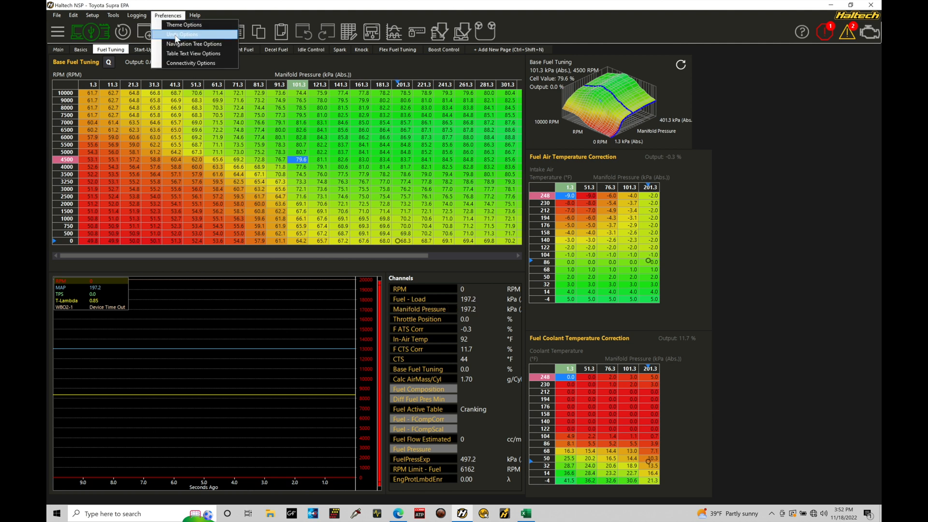
left_click(182, 35)
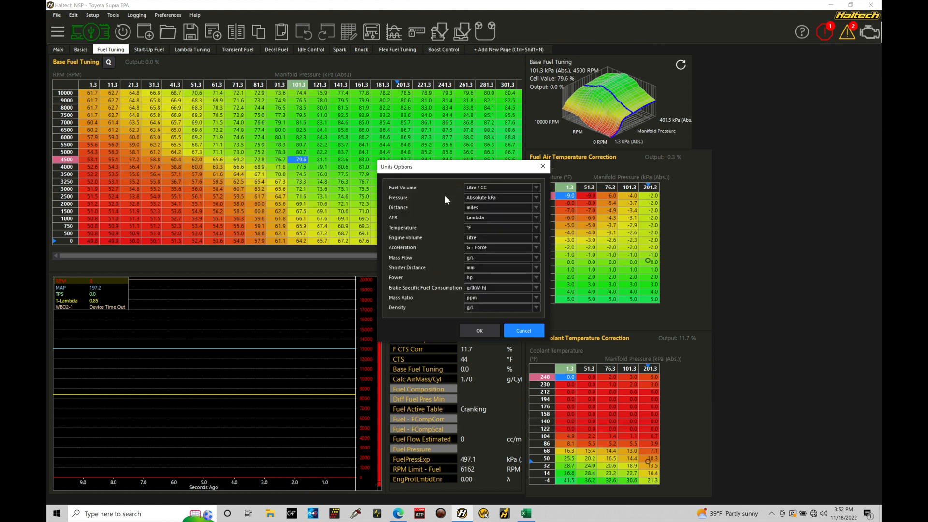
mouse_move(485, 202)
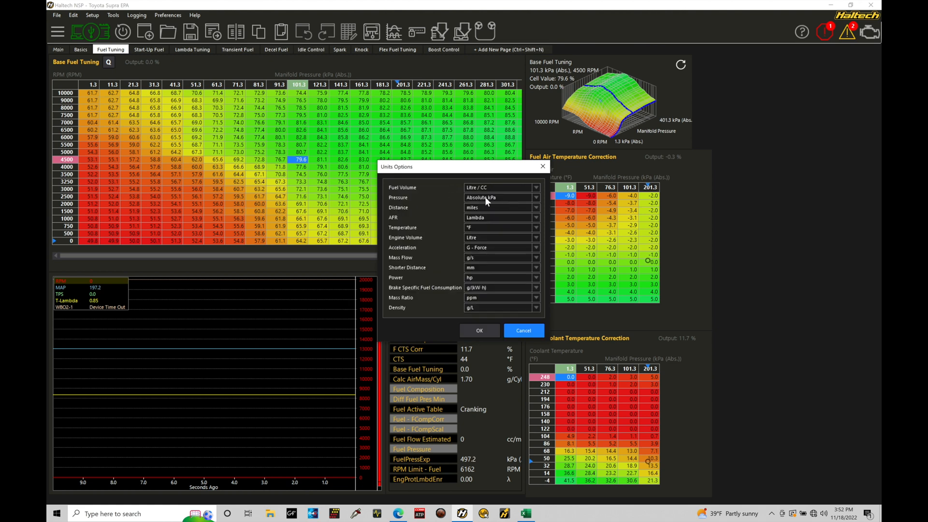